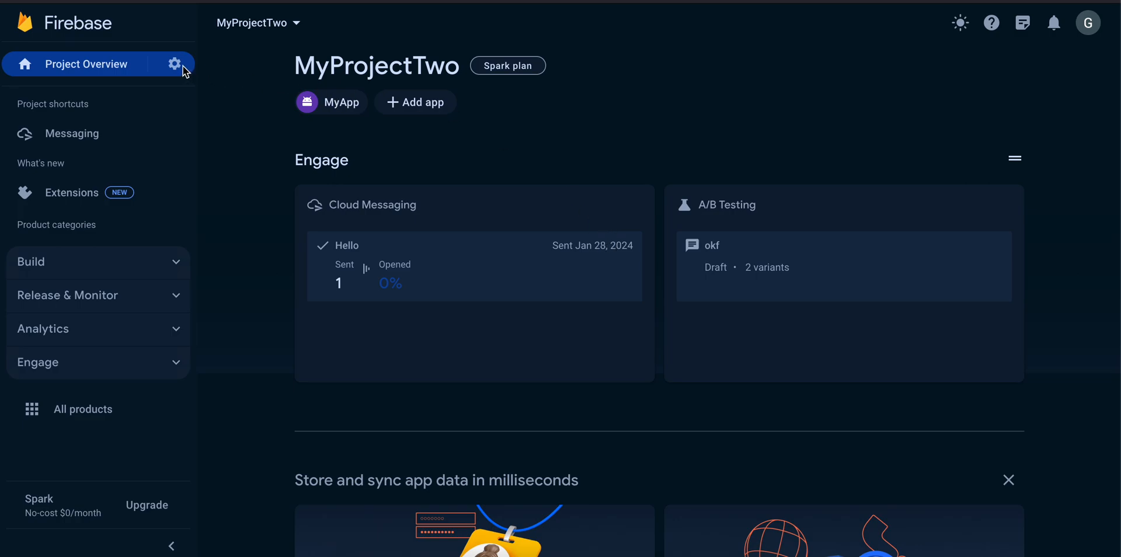
Reach Project settings > Service accounts for MyProjectTwo and scroll to Generate new private key.
{"action": "left_click", "coordinate": [175, 63]}
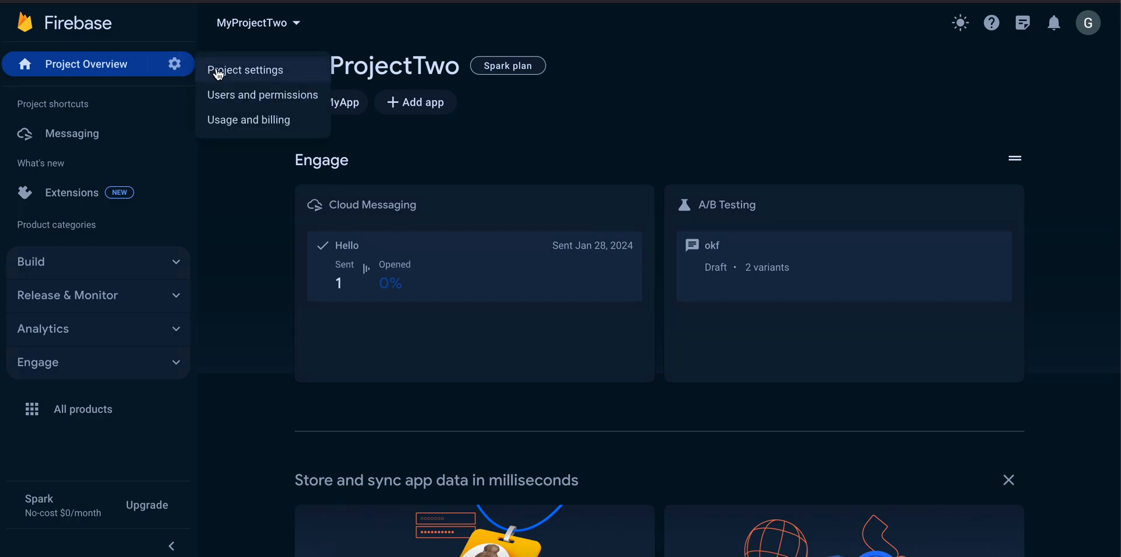
{"action": "left_click", "coordinate": [246, 69]}
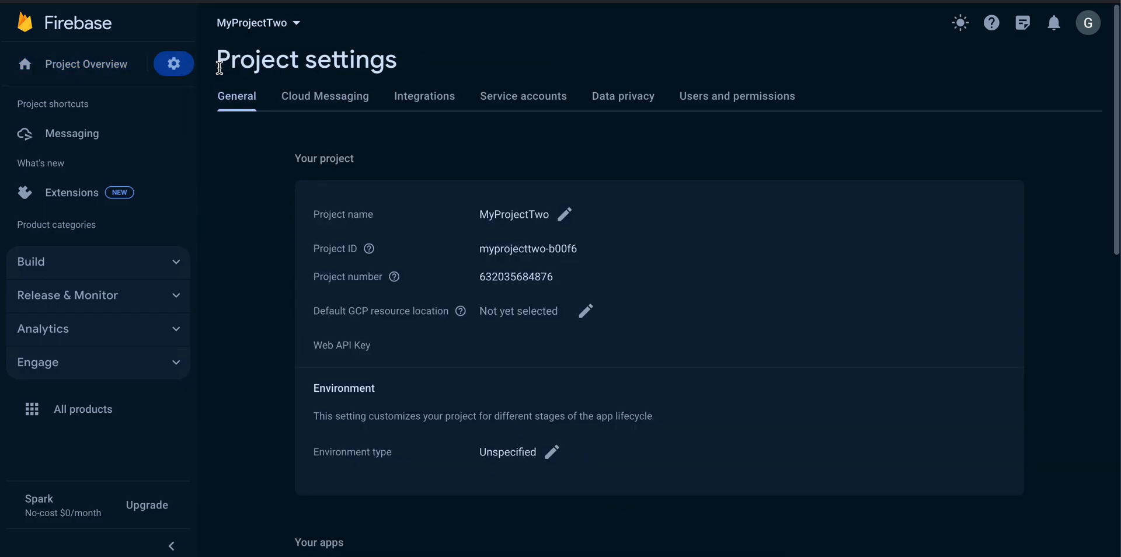
{"action": "left_click", "coordinate": [523, 96]}
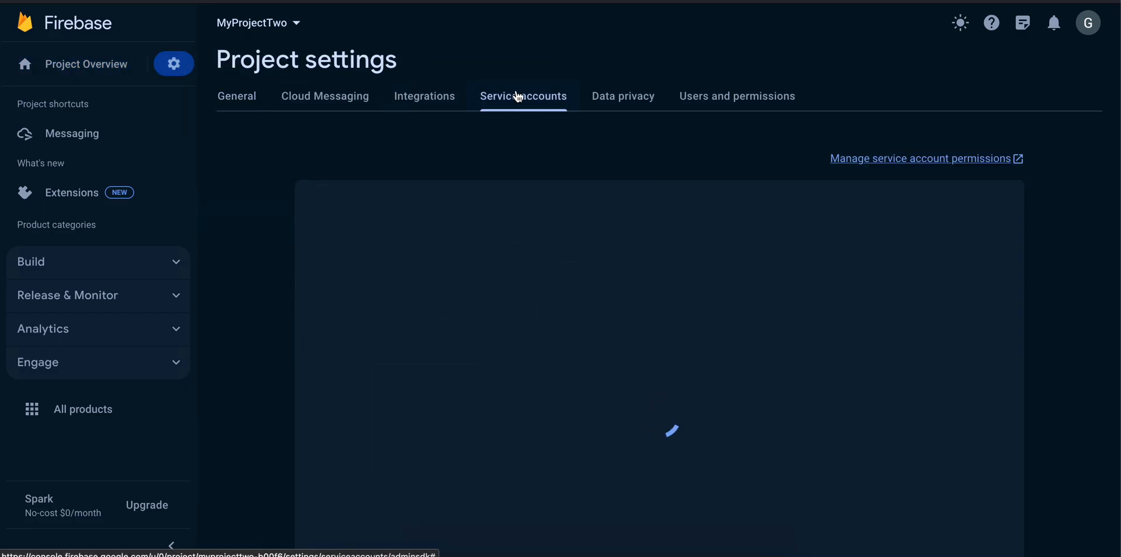
{"action": "left_click", "coordinate": [524, 95]}
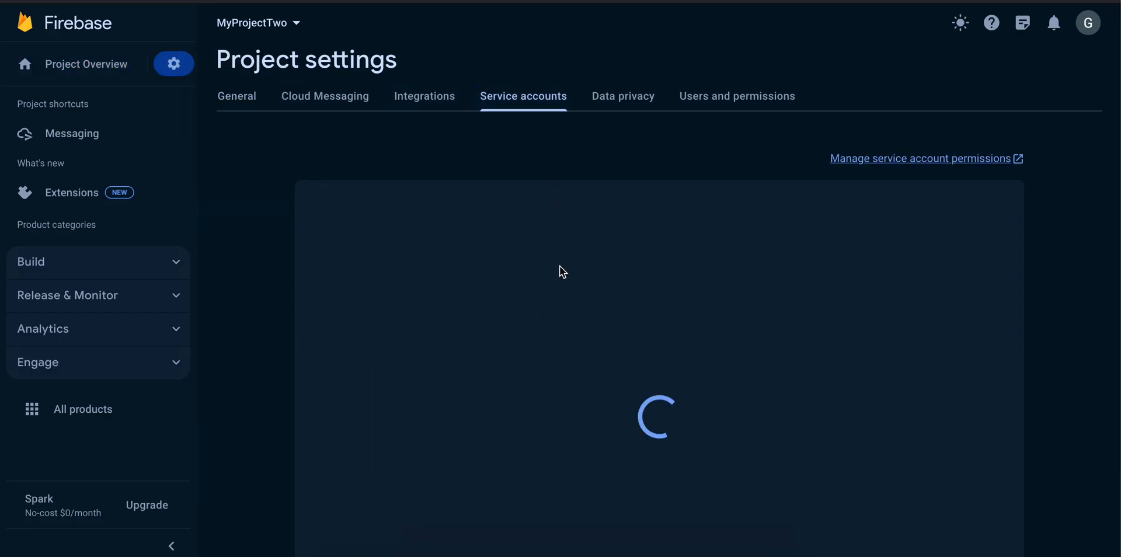
{"action": "mouse_move", "coordinate": [585, 348]}
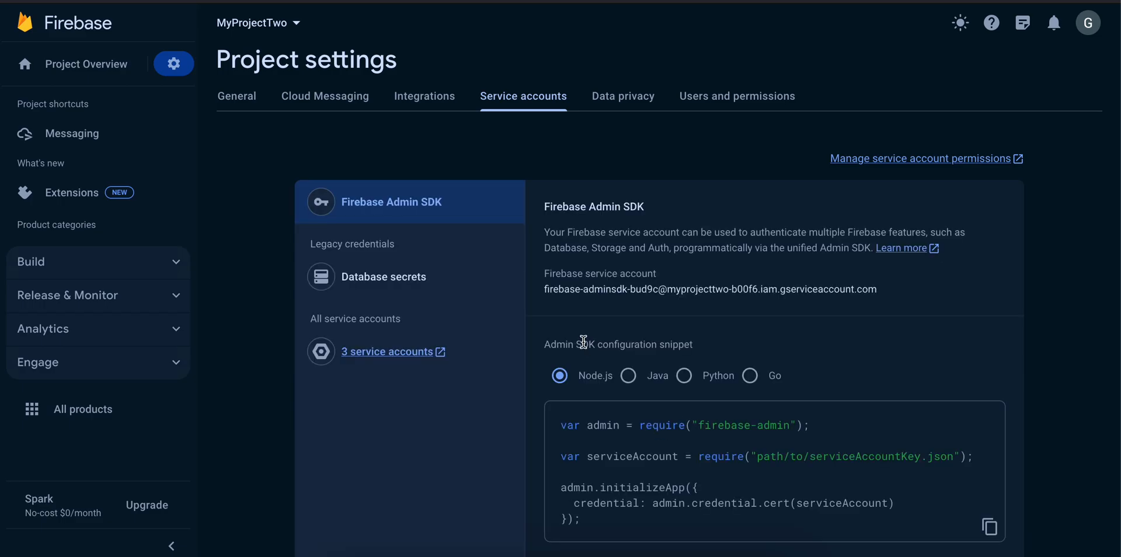
{"action": "mouse_move", "coordinate": [547, 369]}
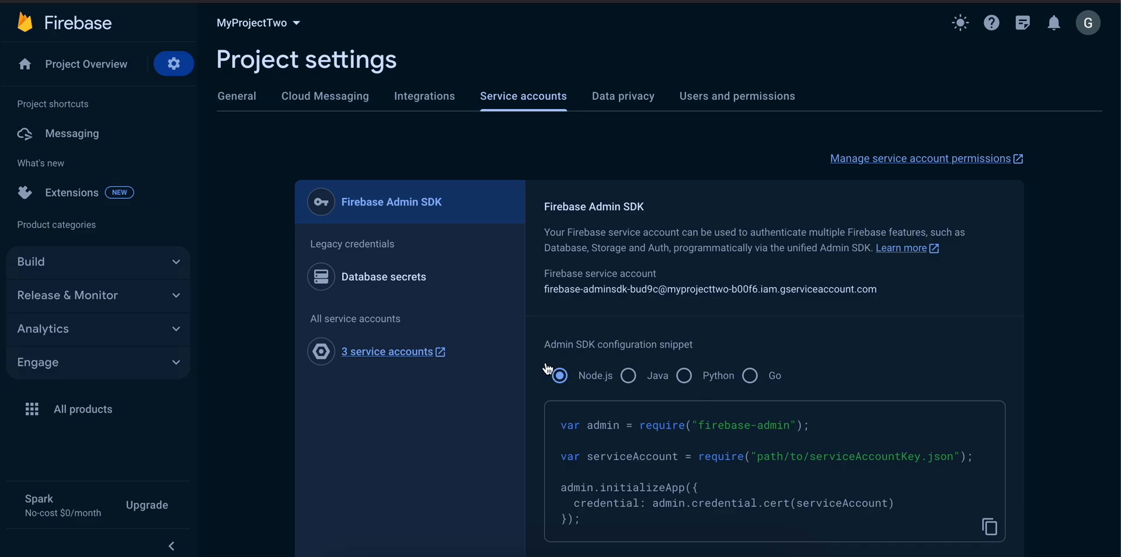
{"action": "mouse_move", "coordinate": [445, 211]}
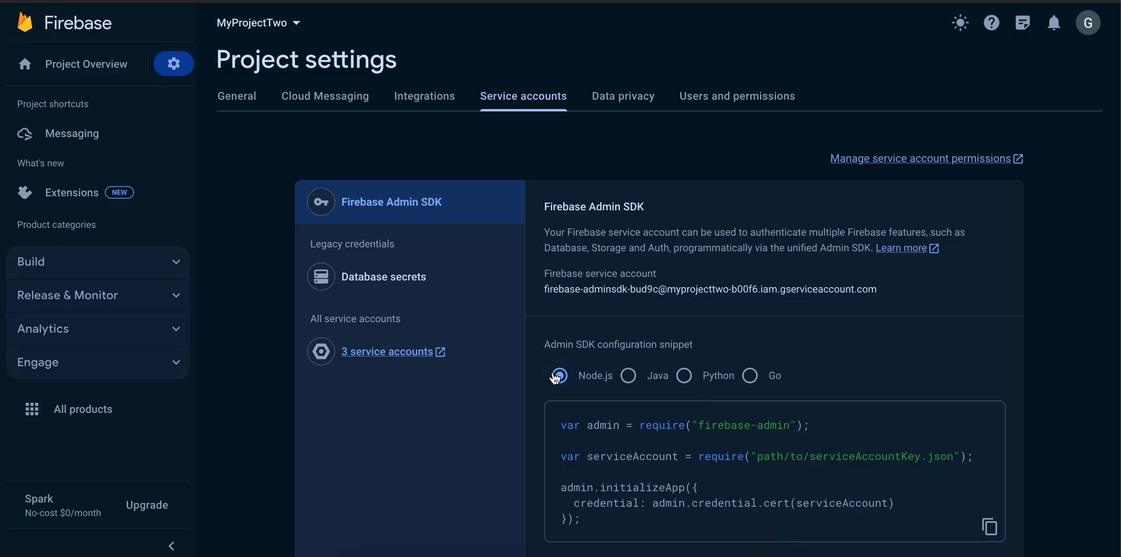
{"action": "scroll", "scroll_direction": "down", "scroll_amount": 3}
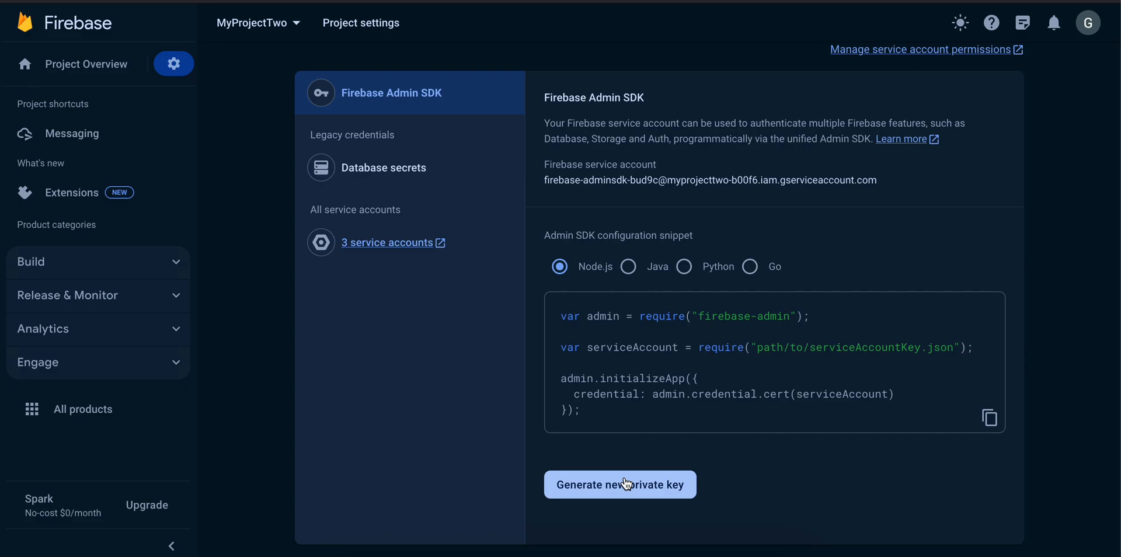
{"action": "mouse_move", "coordinate": [626, 506]}
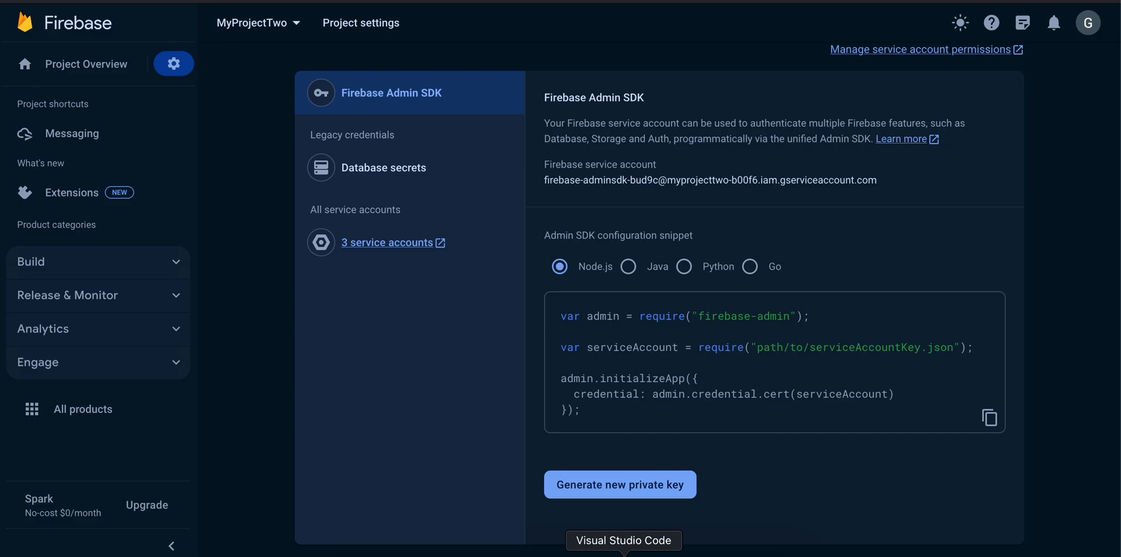
Highlight the express and firebase-admin entries in package.json, then return to index.js.
{"action": "left_click", "coordinate": [624, 539]}
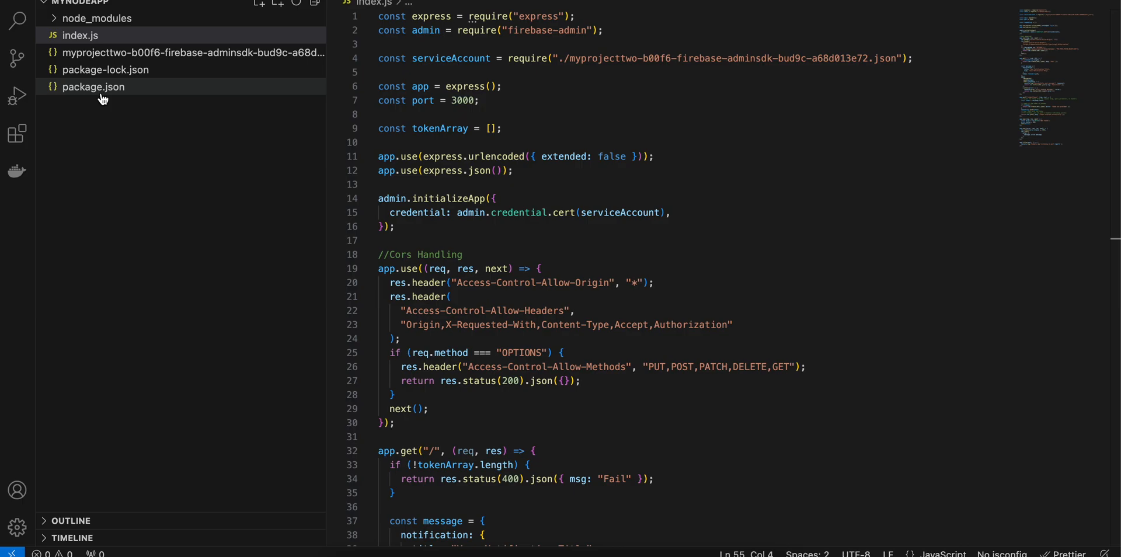
{"action": "left_click", "coordinate": [93, 87]}
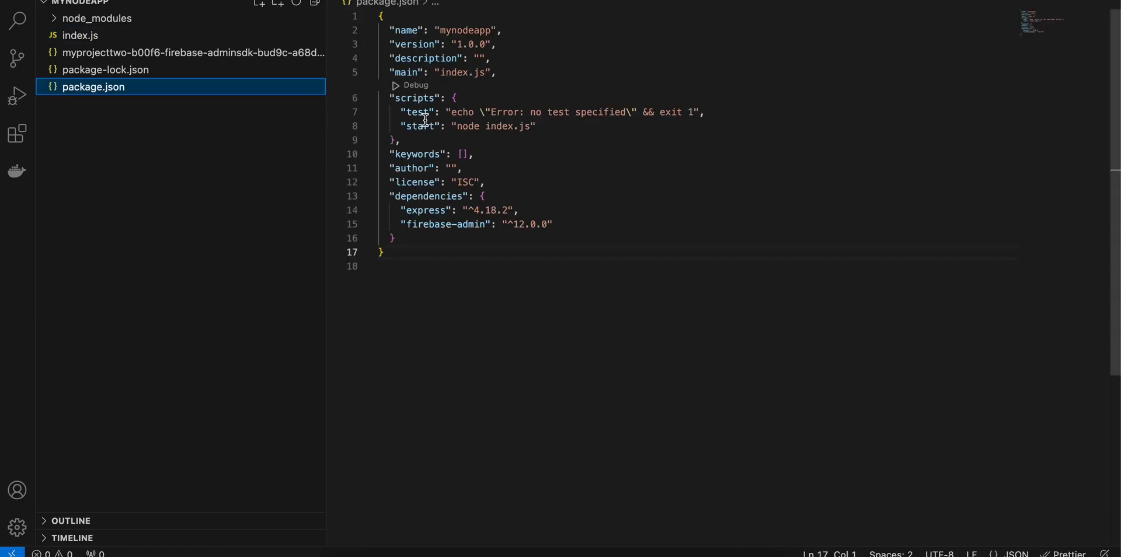
{"action": "left_click", "coordinate": [449, 154]}
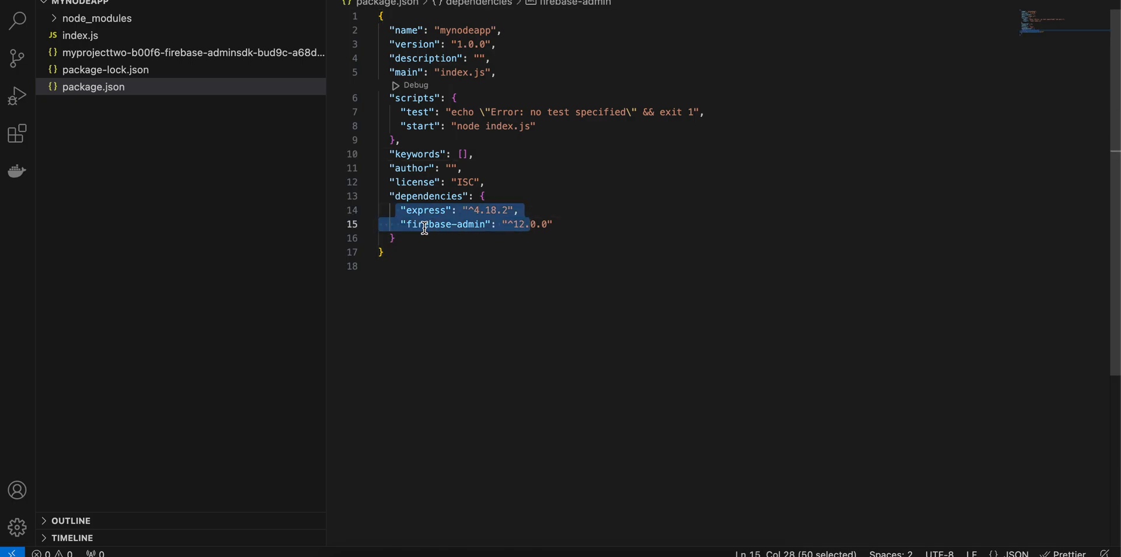
{"action": "double_click", "coordinate": [445, 225]}
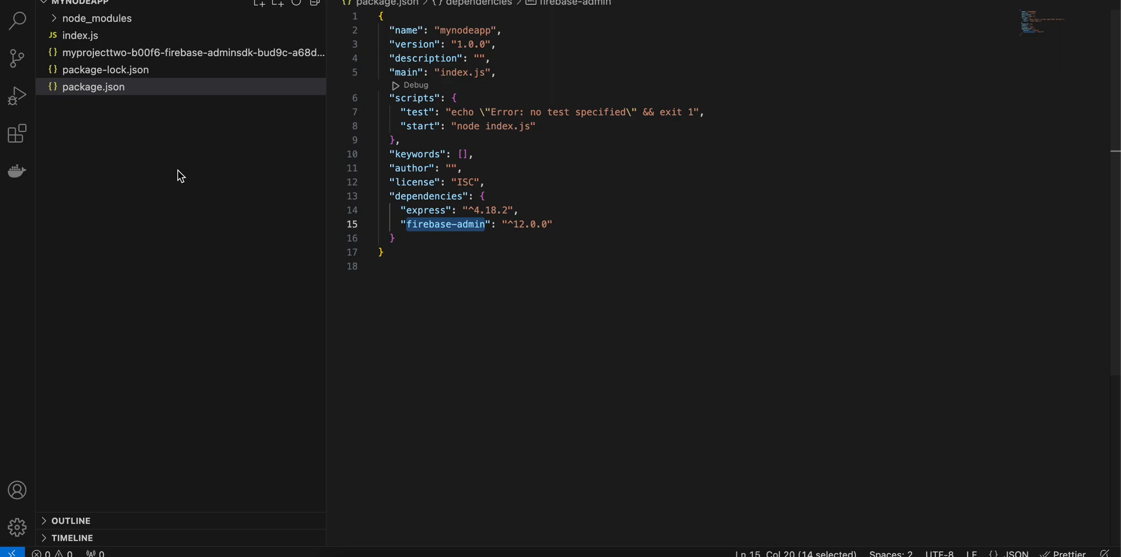
{"action": "mouse_move", "coordinate": [208, 153]}
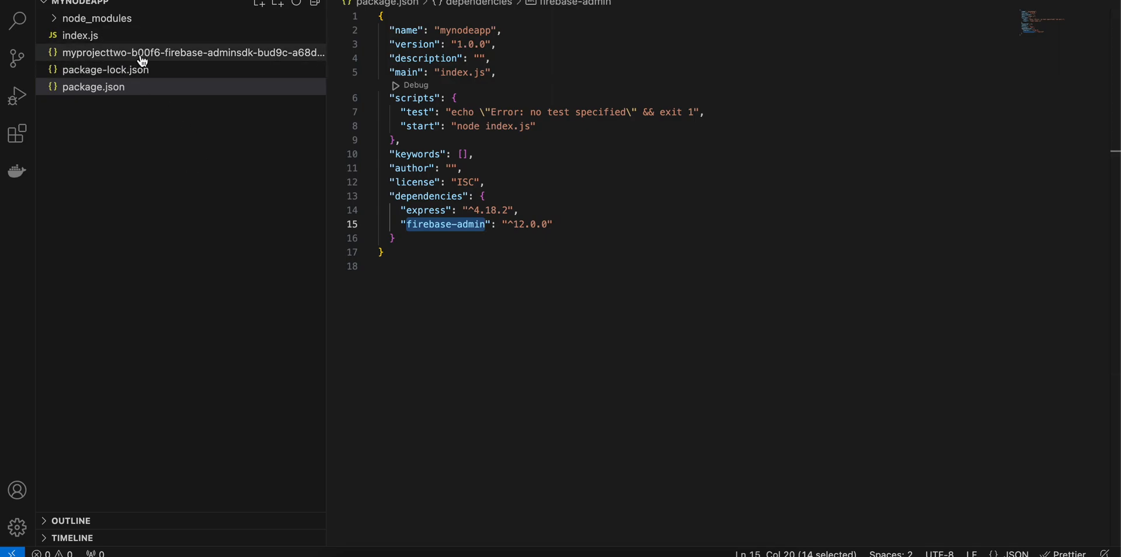
{"action": "mouse_move", "coordinate": [216, 306]}
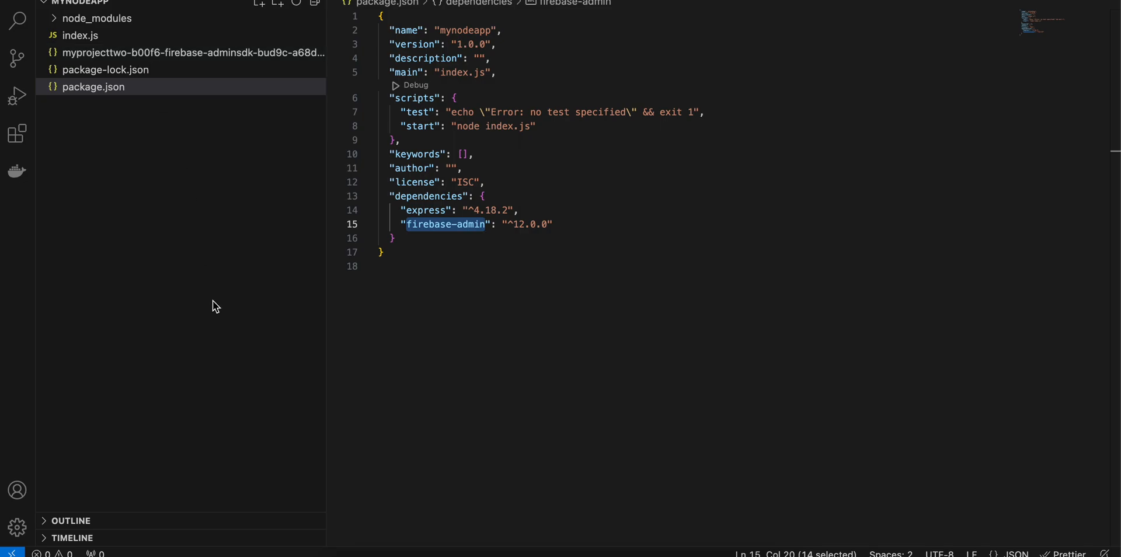
{"action": "mouse_move", "coordinate": [122, 46]}
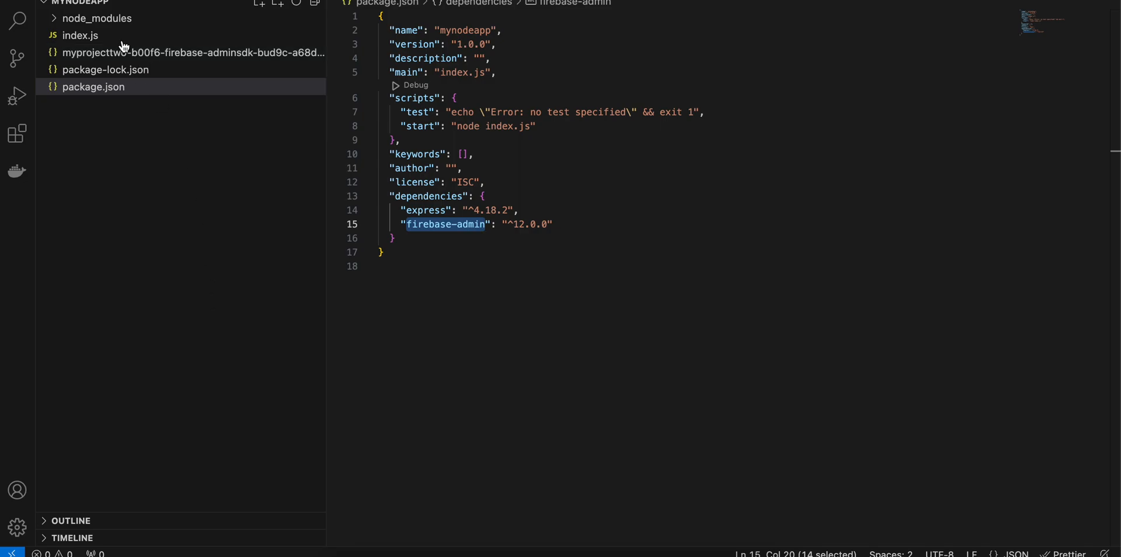
{"action": "left_click", "coordinate": [81, 35]}
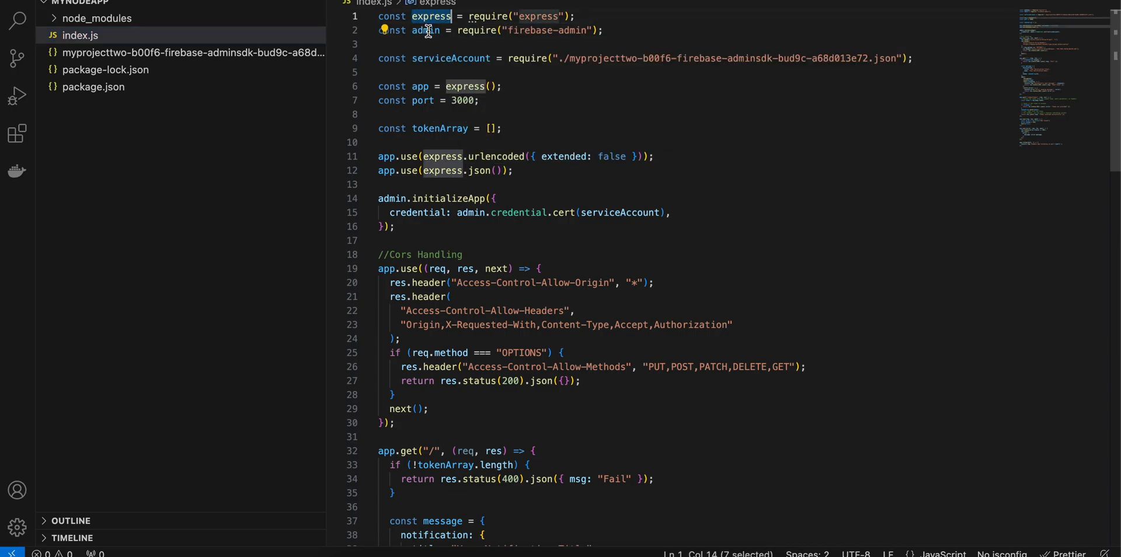
{"action": "double_click", "coordinate": [451, 59]}
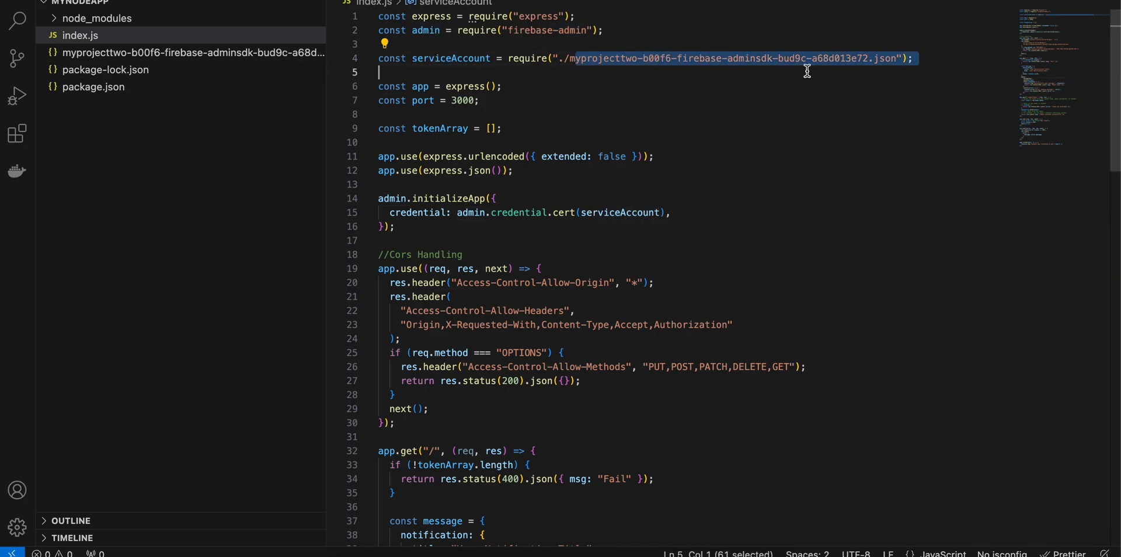
{"action": "left_click", "coordinate": [890, 59]}
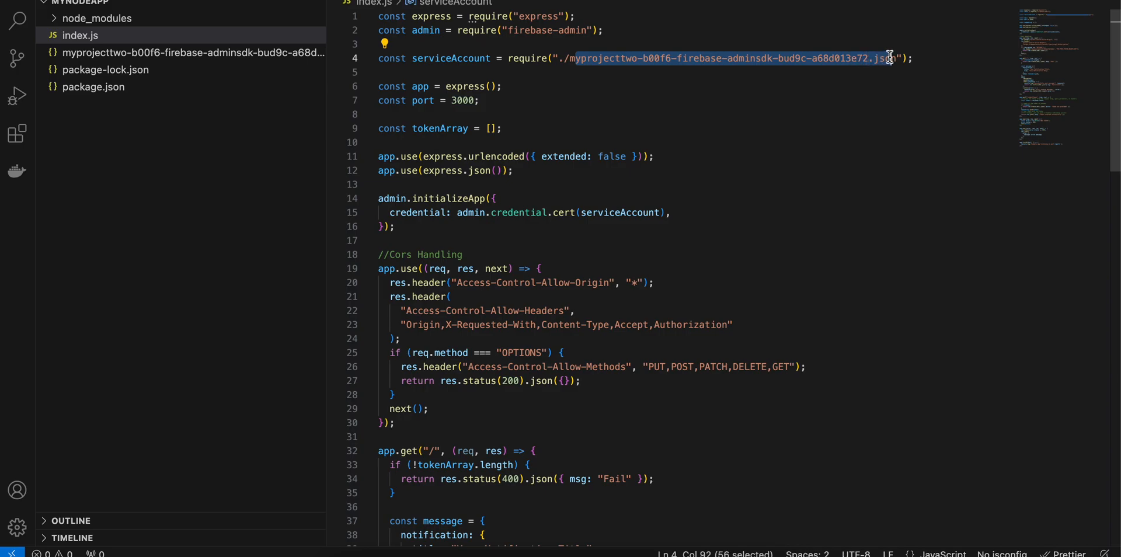
{"action": "double_click", "coordinate": [465, 85]}
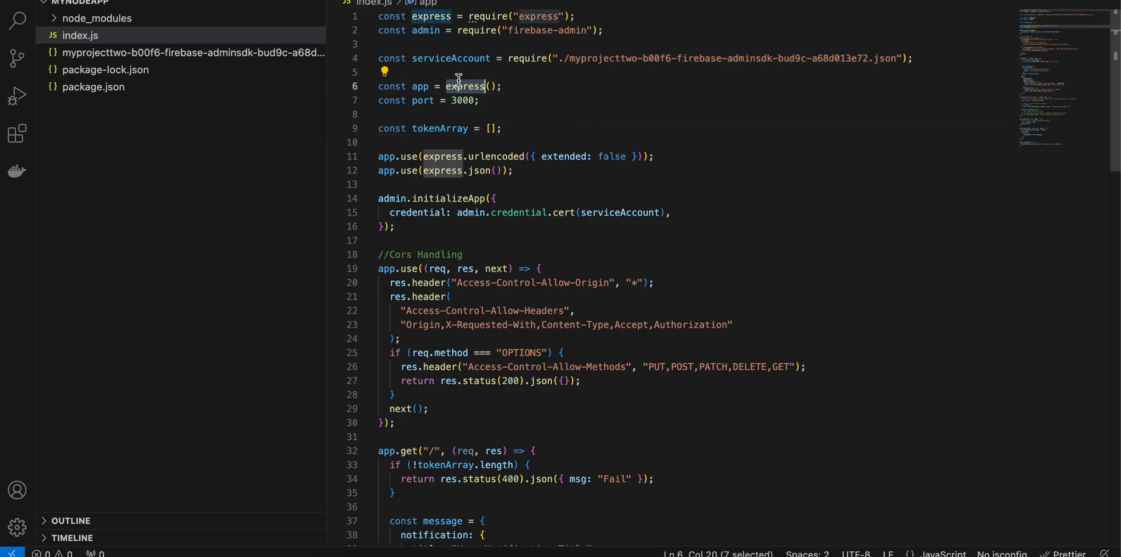
{"action": "double_click", "coordinate": [422, 100]}
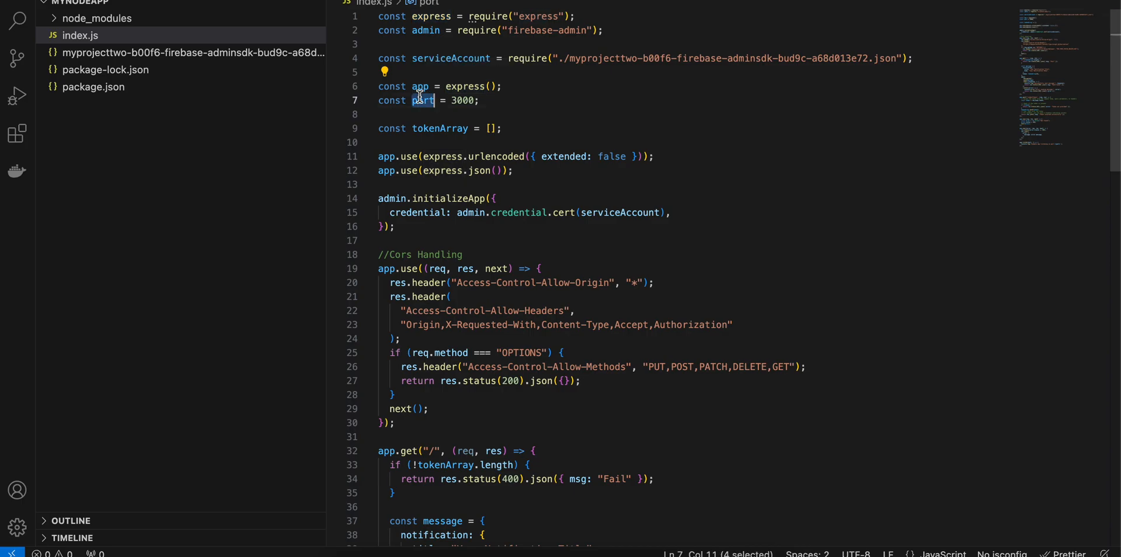
{"action": "left_click", "coordinate": [434, 129]}
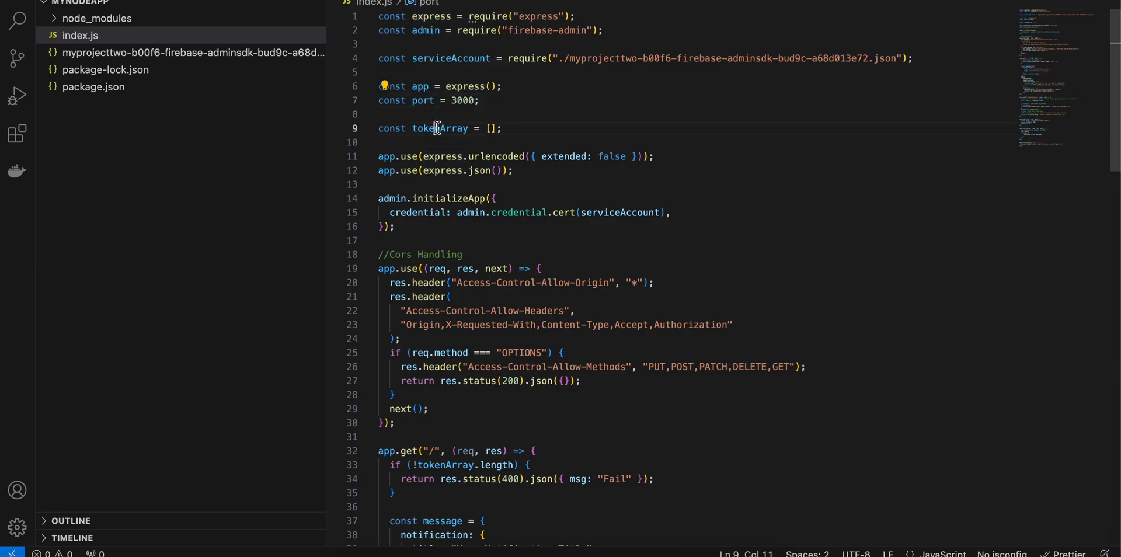
{"action": "double_click", "coordinate": [439, 129]}
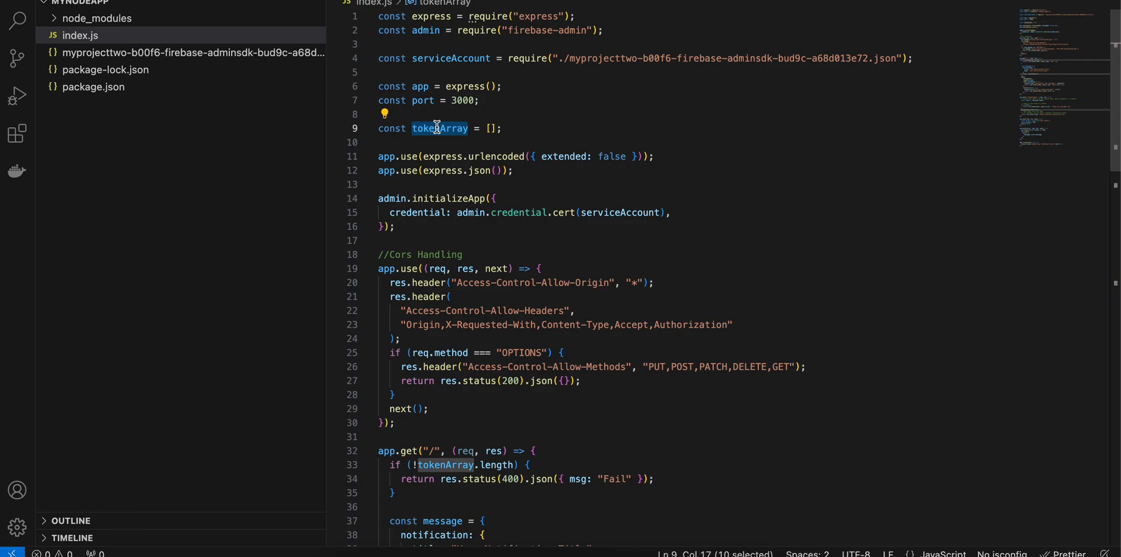
{"action": "mouse_move", "coordinate": [578, 263]}
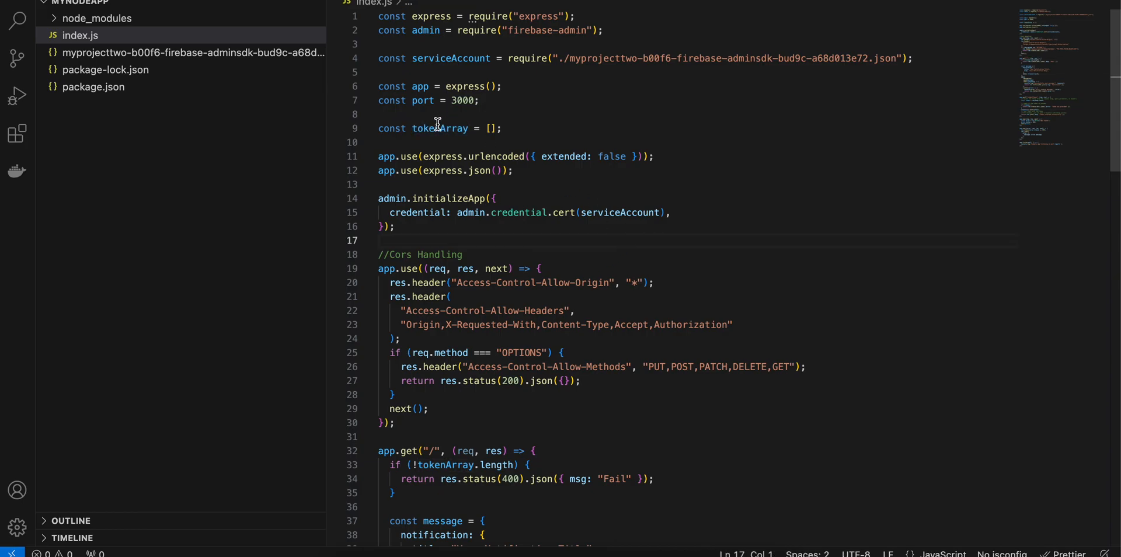
{"action": "double_click", "coordinate": [440, 129]}
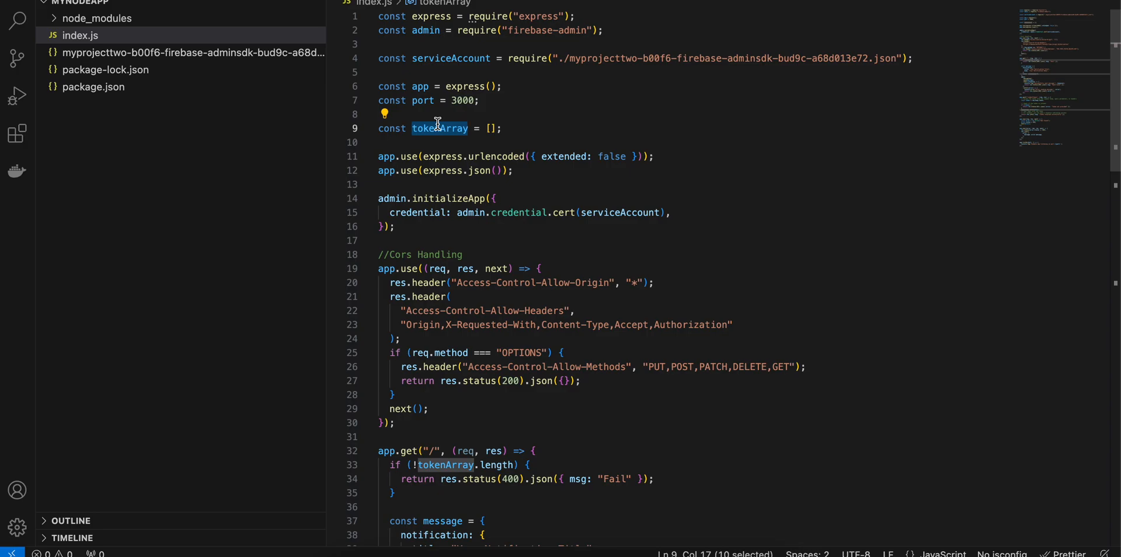
{"action": "mouse_move", "coordinate": [448, 143]}
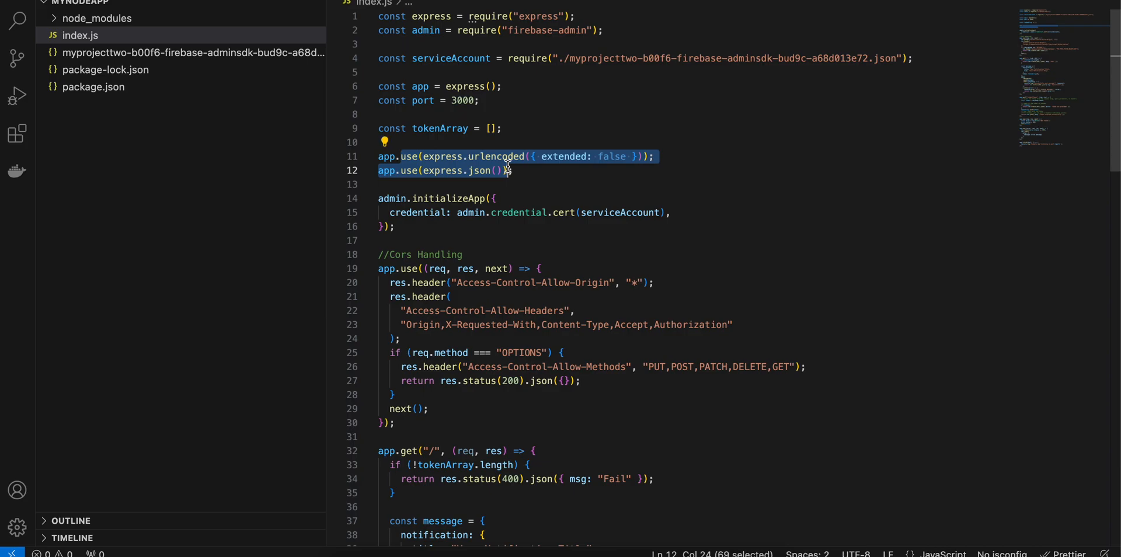
{"action": "left_click", "coordinate": [478, 170]}
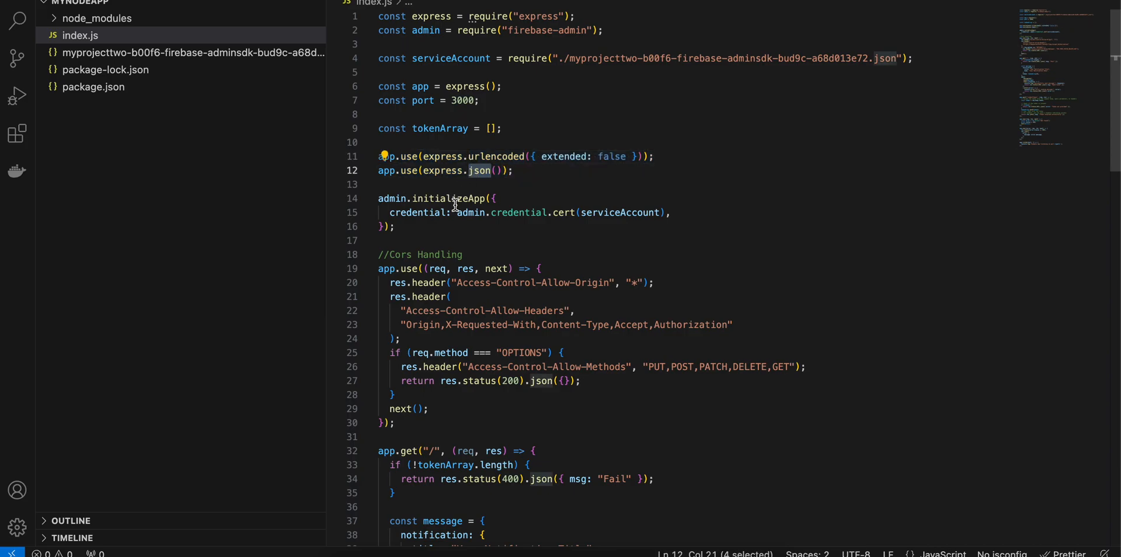
{"action": "left_click", "coordinate": [425, 199]}
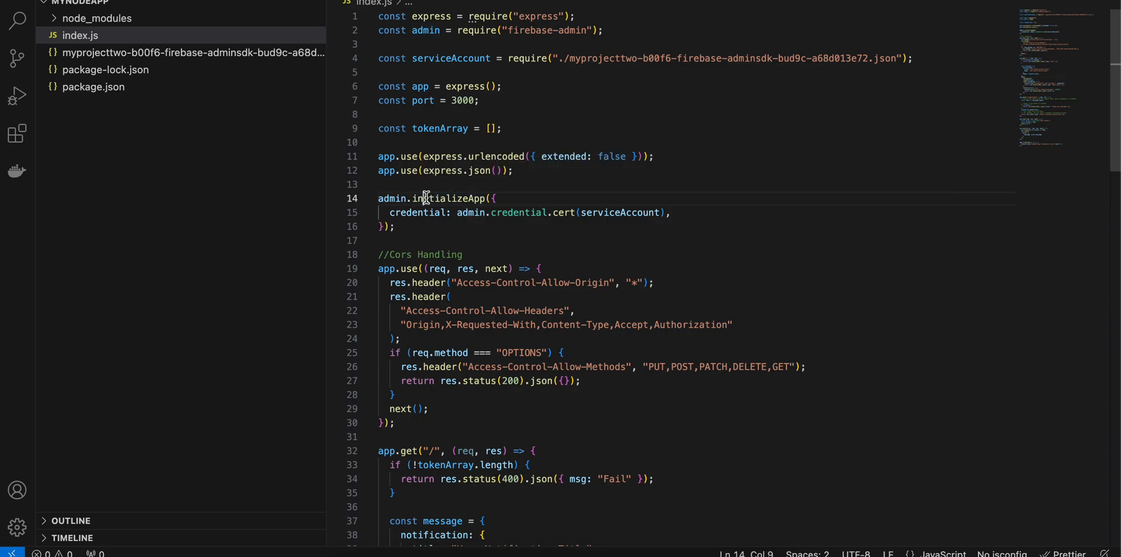
{"action": "scroll", "scroll_direction": "down", "scroll_amount": 3}
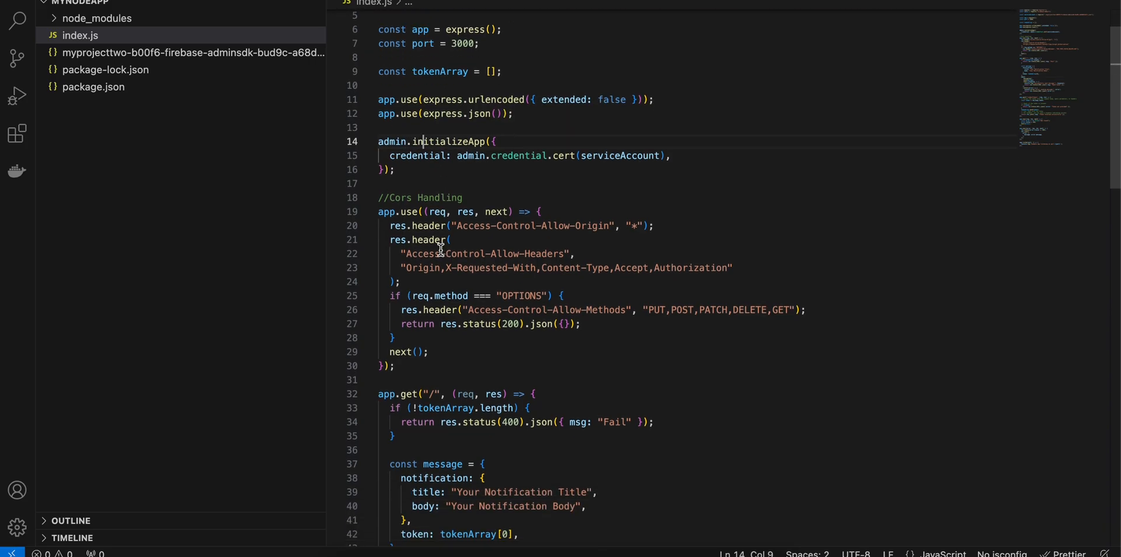
{"action": "left_click", "coordinate": [396, 197]}
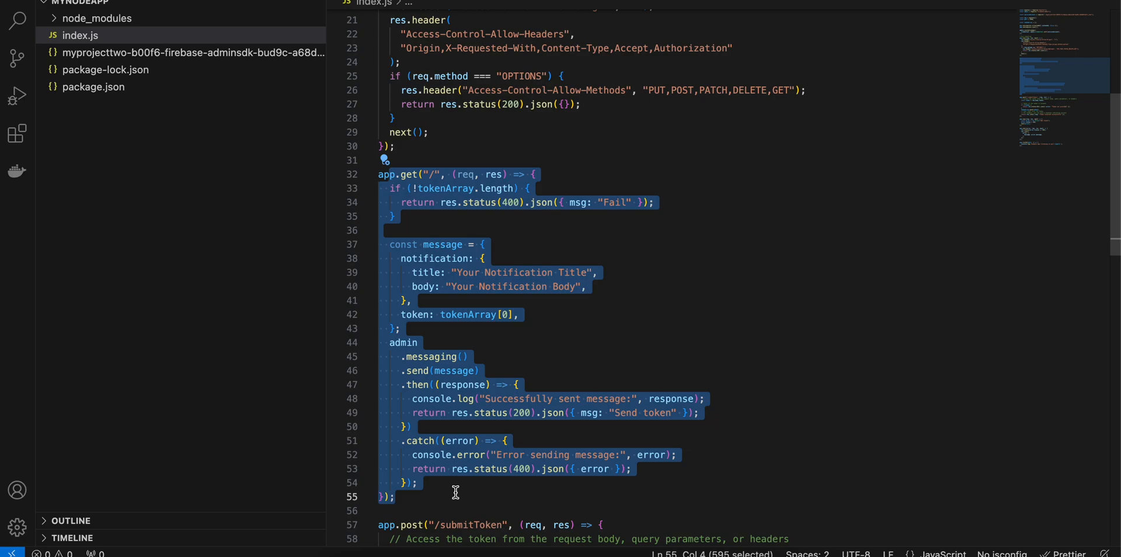
{"action": "left_click", "coordinate": [400, 191]}
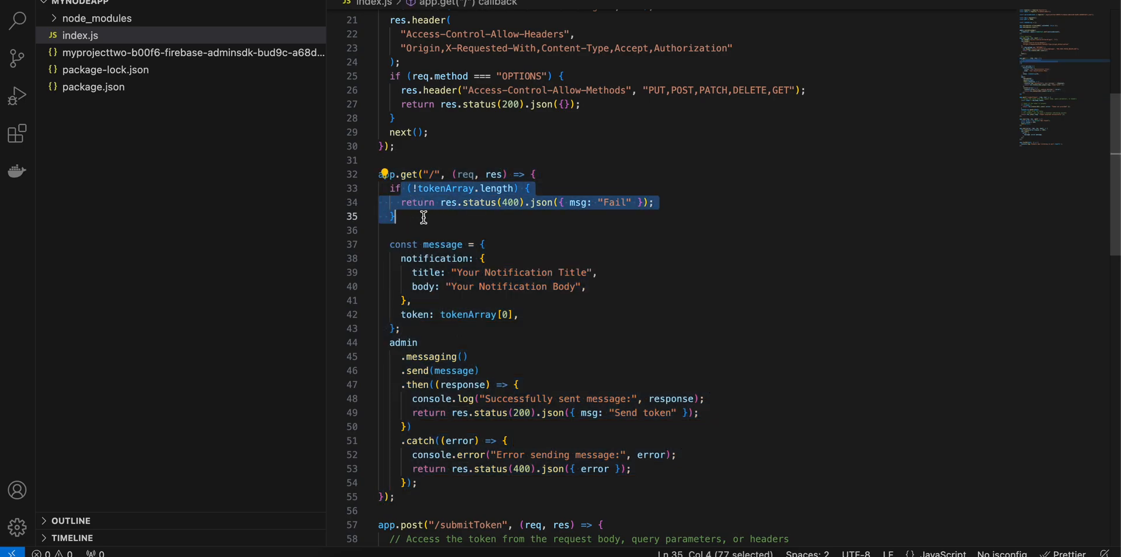
{"action": "mouse_move", "coordinate": [451, 231]}
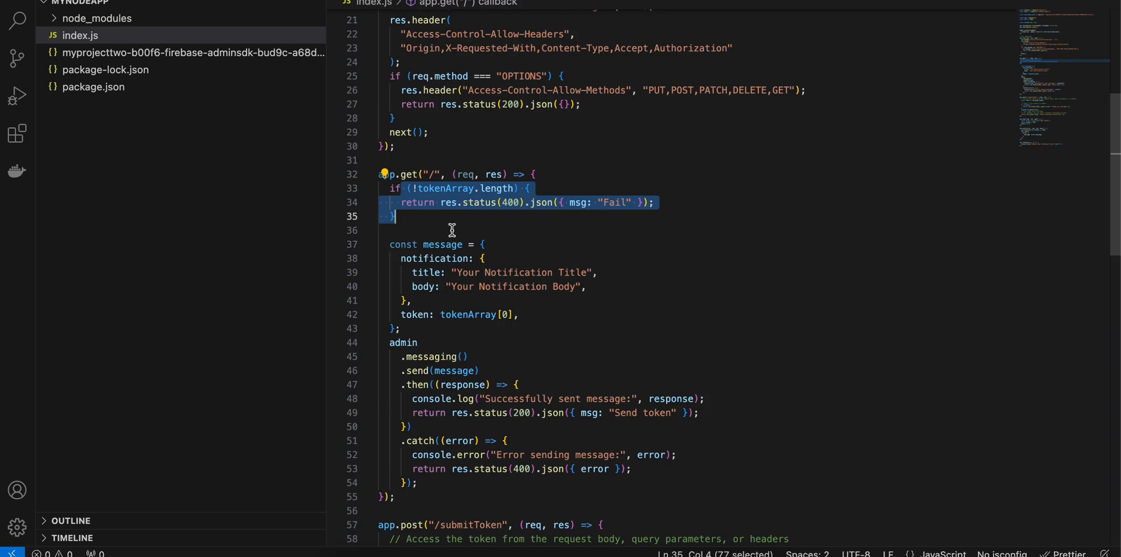
{"action": "mouse_move", "coordinate": [452, 308]}
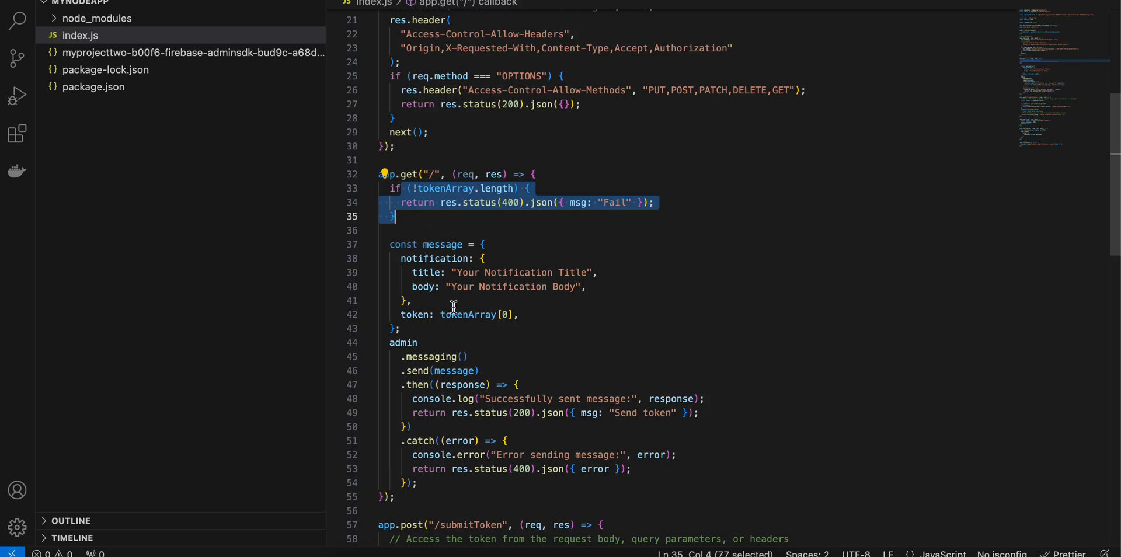
{"action": "double_click", "coordinate": [468, 314]}
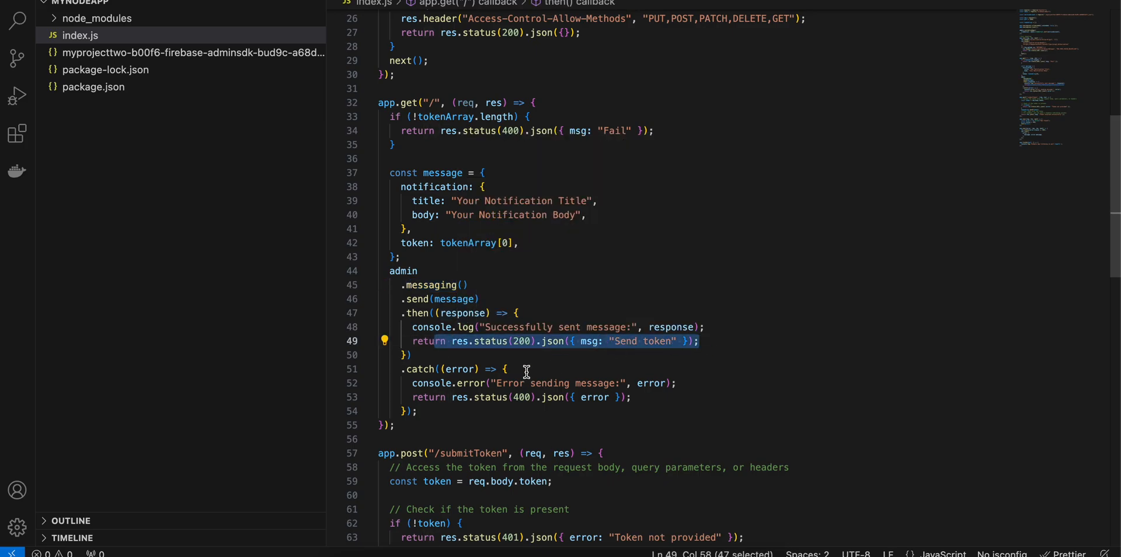
{"action": "left_click", "coordinate": [633, 397]}
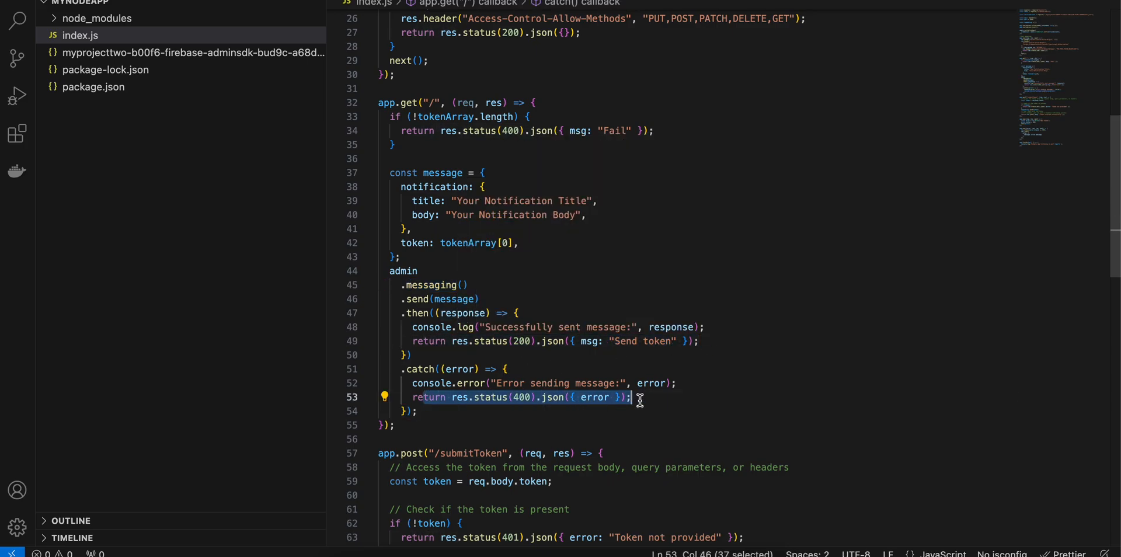
{"action": "scroll", "scroll_direction": "down", "scroll_amount": 3}
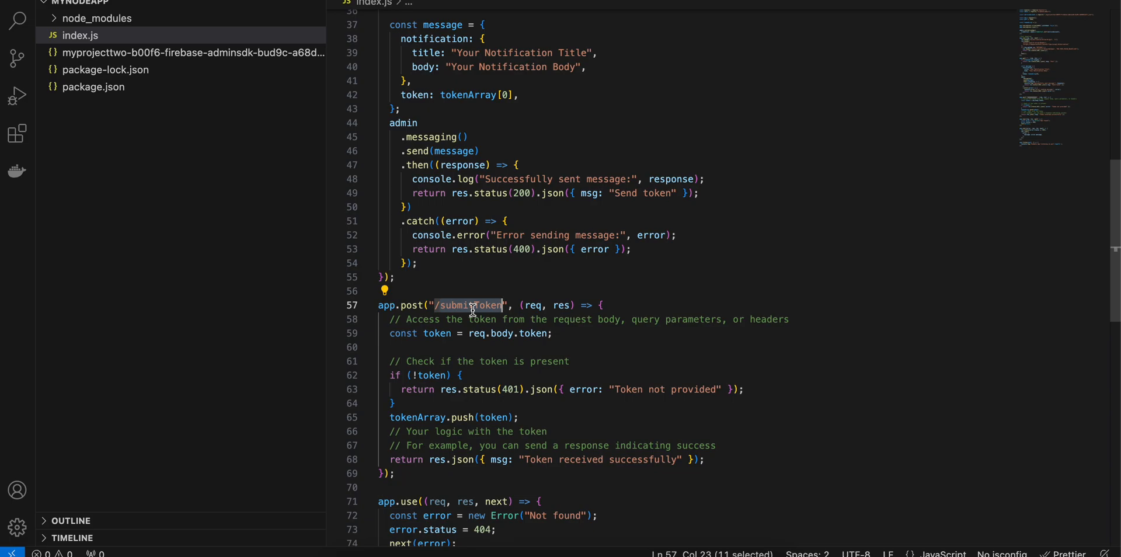
{"action": "mouse_move", "coordinate": [493, 355]}
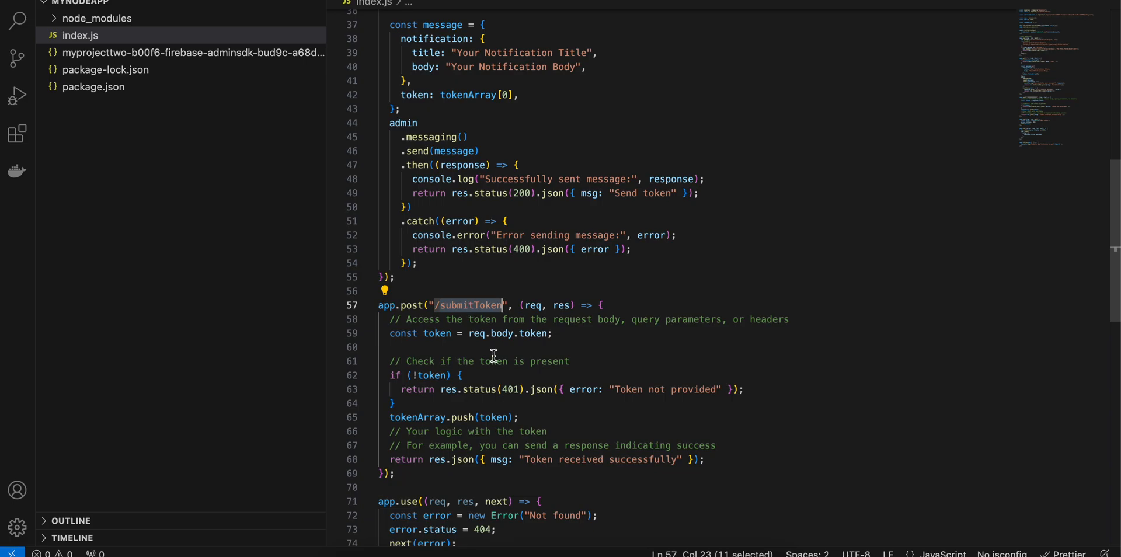
{"action": "left_click", "coordinate": [437, 333]}
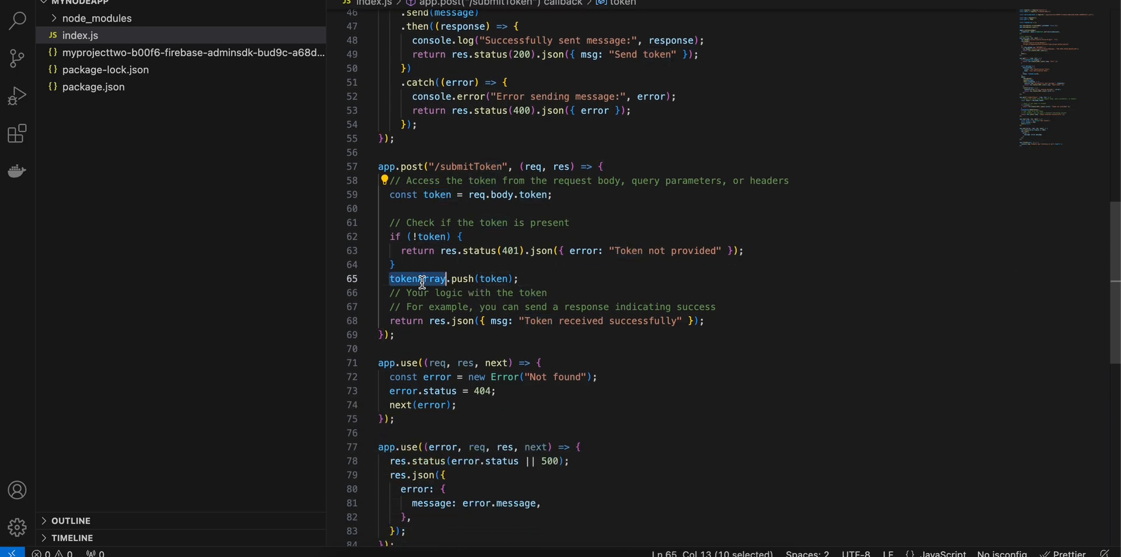
{"action": "scroll", "scroll_direction": "down", "scroll_amount": 3}
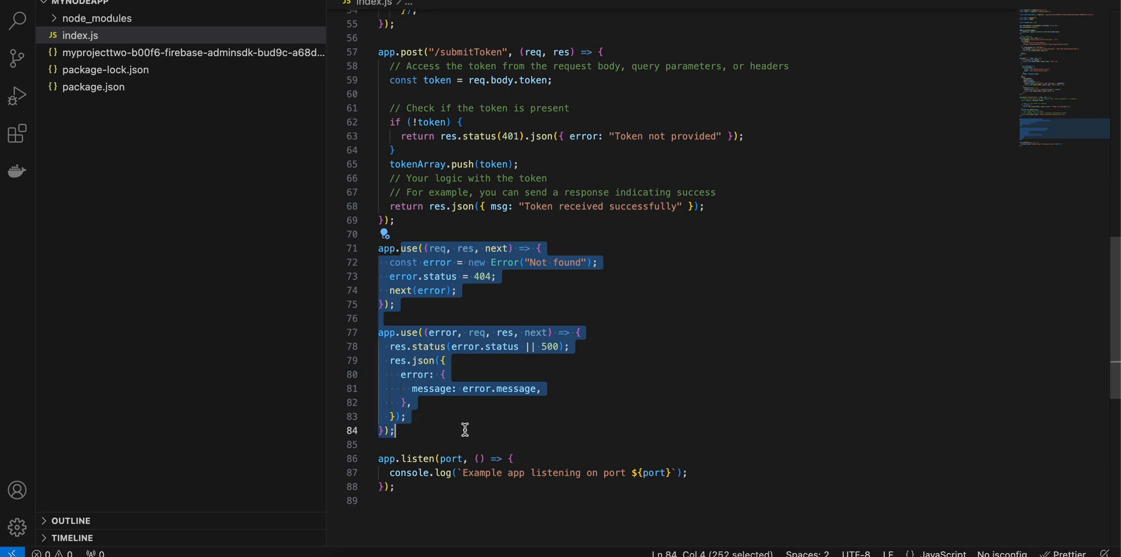
{"action": "left_click", "coordinate": [412, 403]}
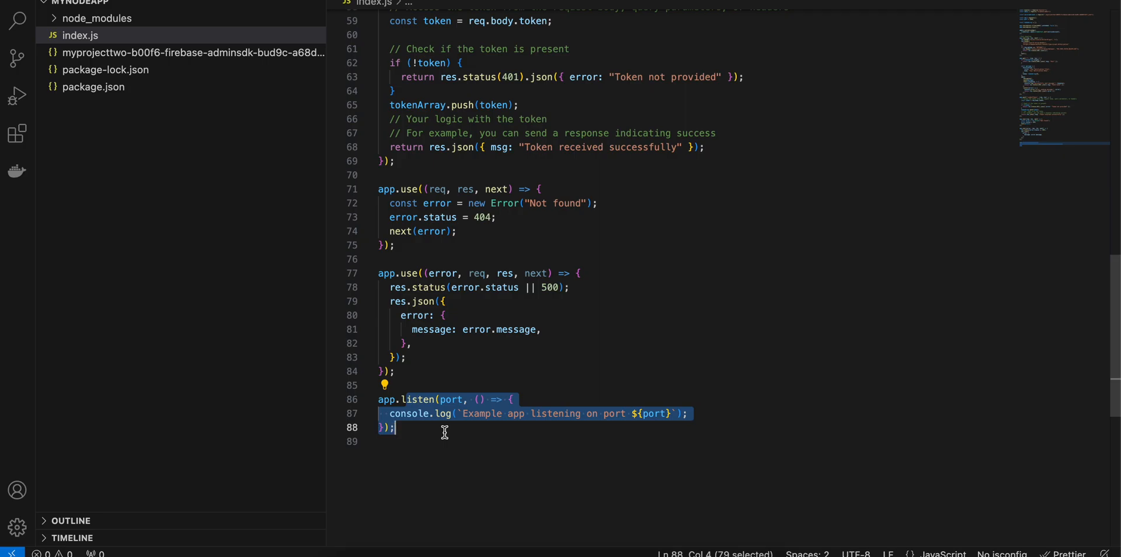
{"action": "mouse_move", "coordinate": [452, 443]}
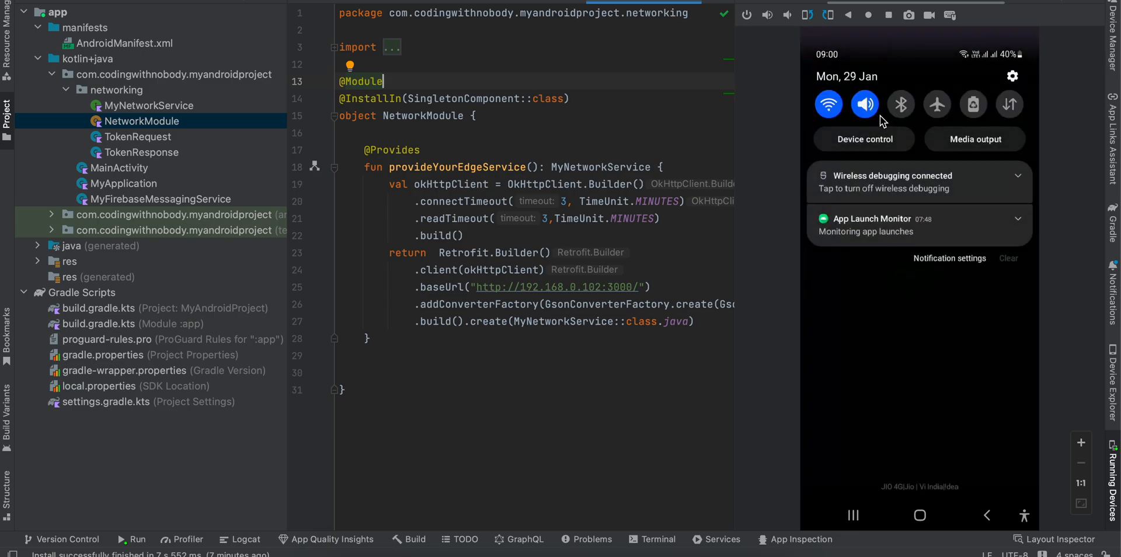
{"action": "mouse_move", "coordinate": [593, 521]}
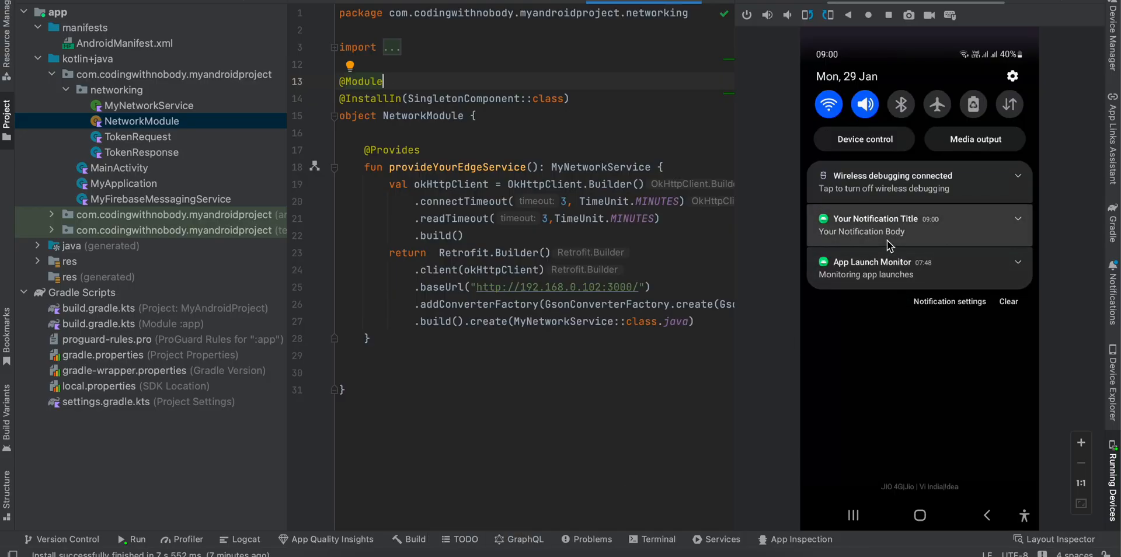
{"action": "mouse_move", "coordinate": [744, 492]}
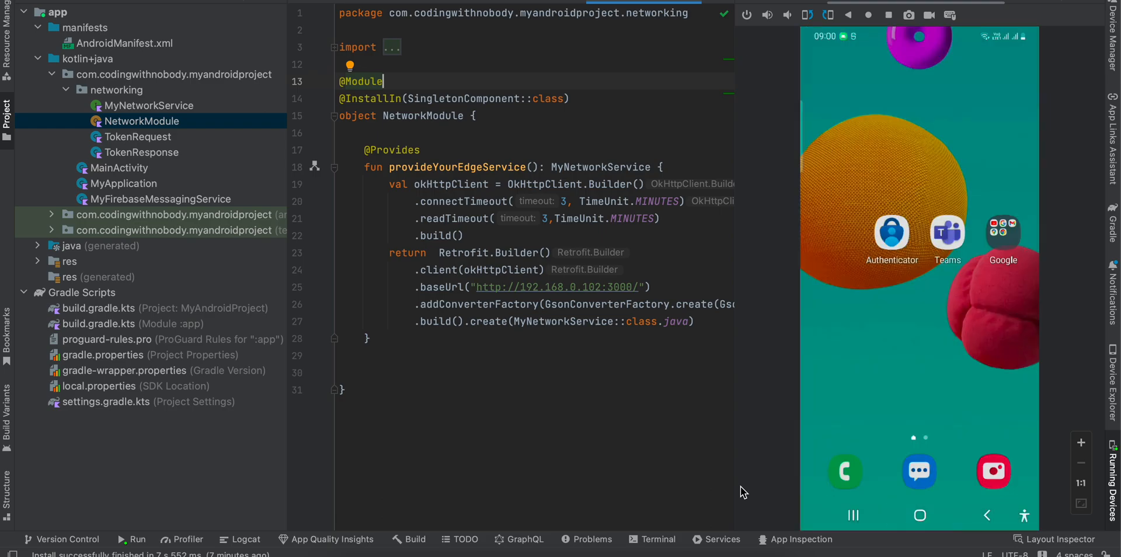
Pull down the notification shade to reveal 'Your Notification Title' on the mirrored device.
{"action": "left_click_drag", "start_coordinate": [919, 36], "coordinate": [919, 215]}
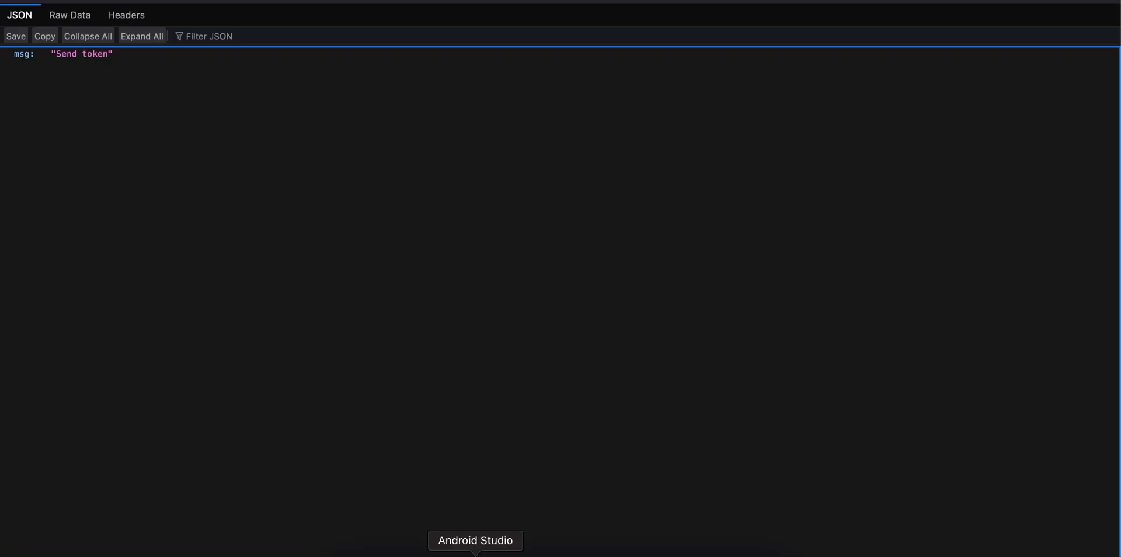
{"action": "left_click", "coordinate": [475, 540]}
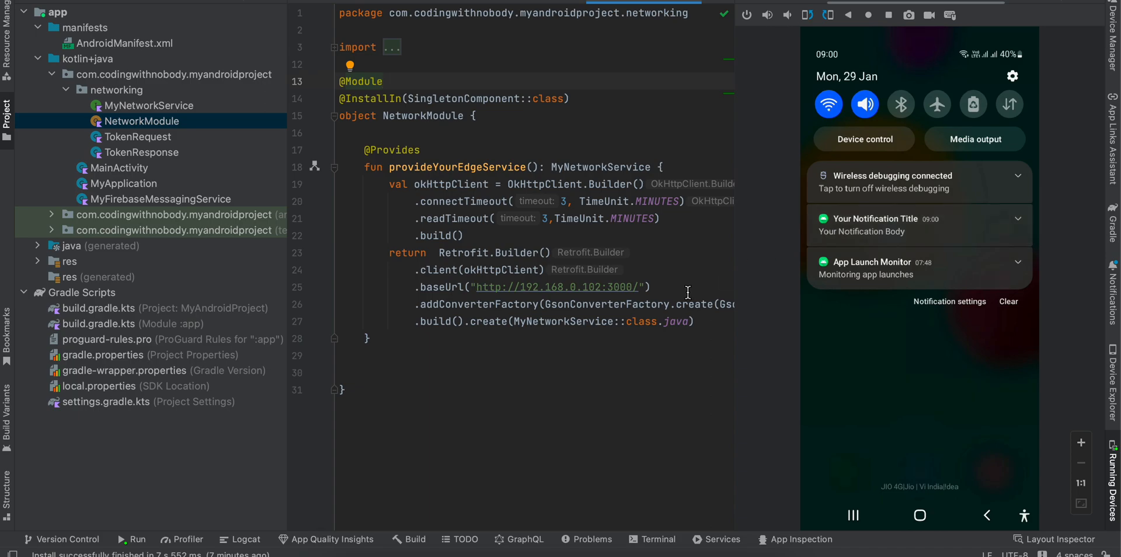
{"action": "mouse_move", "coordinate": [623, 539]}
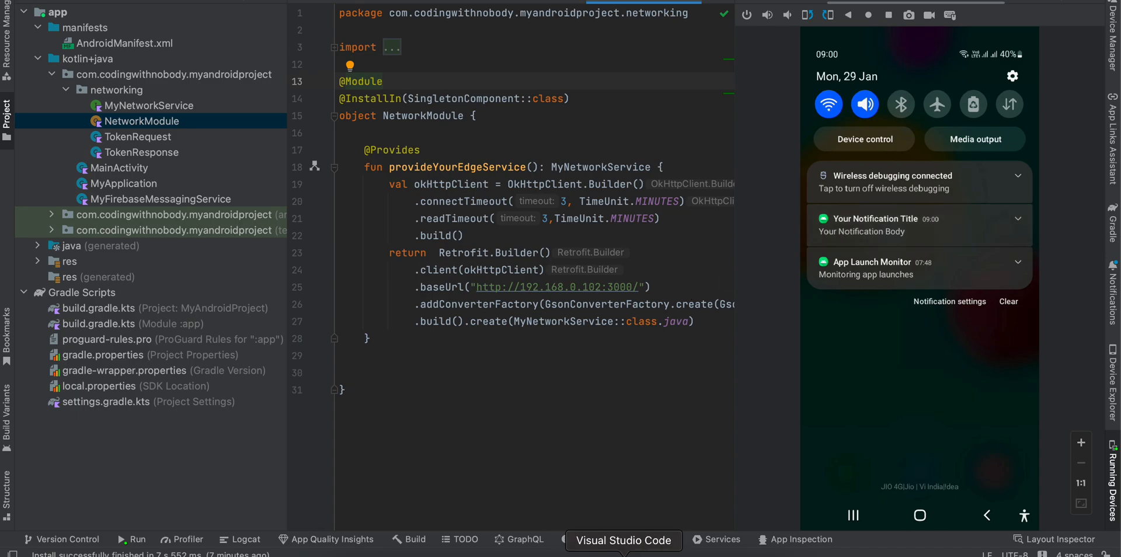